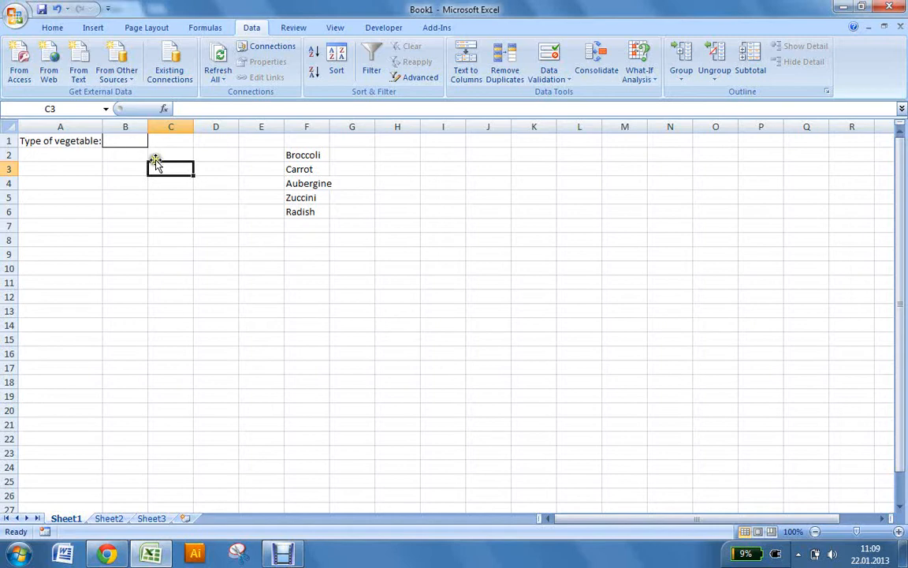
{"action": "mouse_move", "coordinate": [126, 154]}
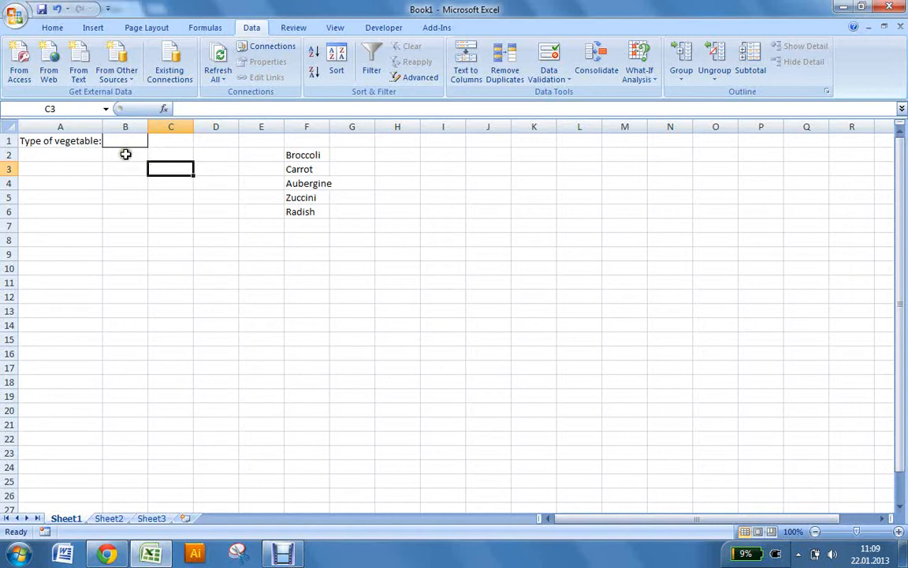
{"action": "mouse_move", "coordinate": [132, 174]}
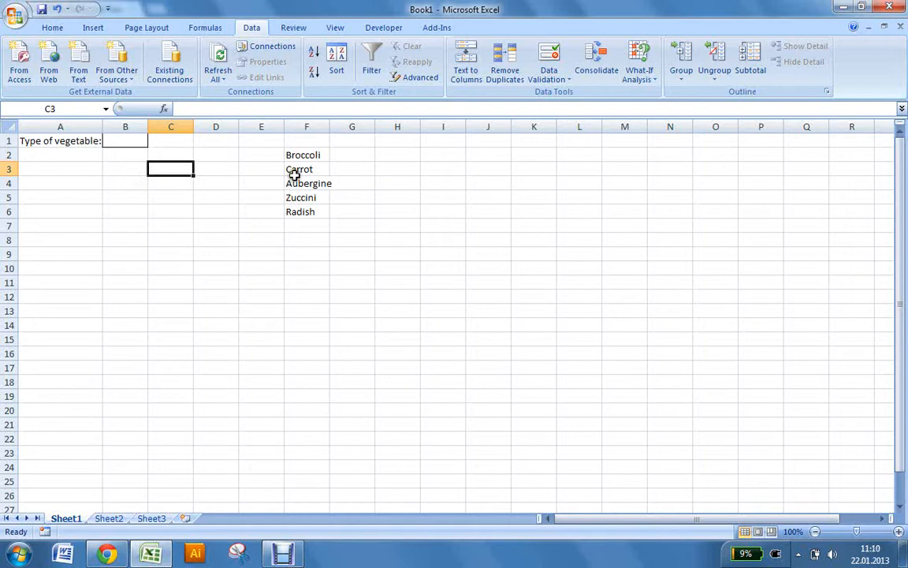
{"action": "mouse_move", "coordinate": [220, 261]}
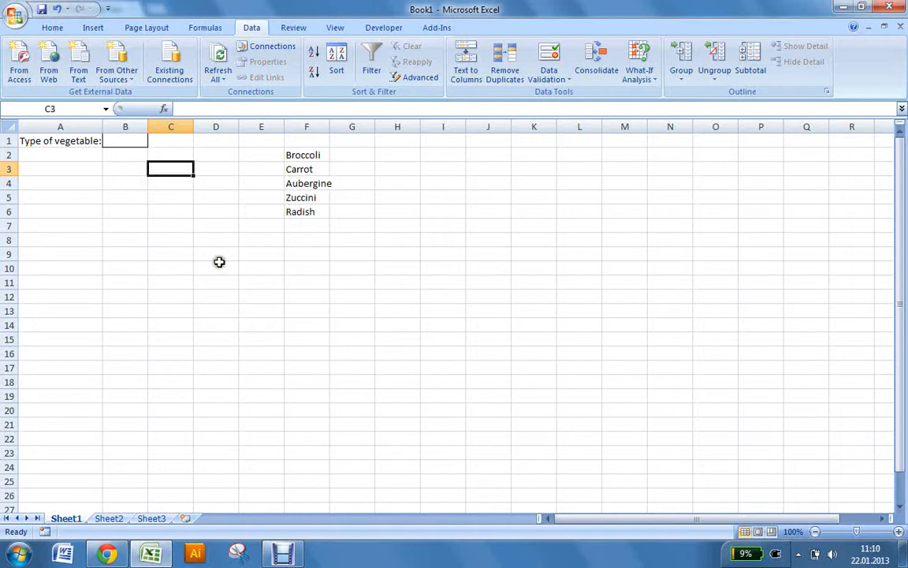
- Restrict cell B1 to a List via Data Validation and start picking its source range
{"action": "left_click", "coordinate": [125, 140]}
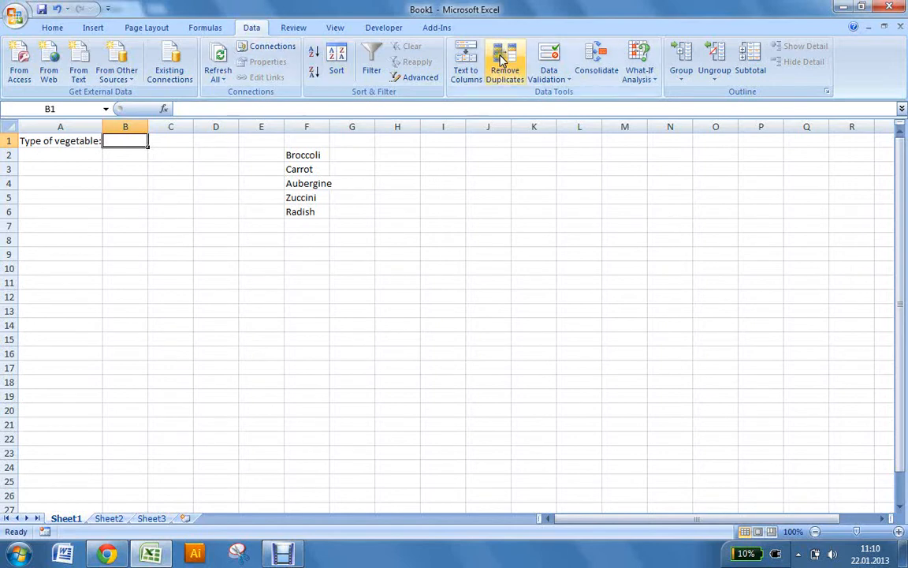
{"action": "mouse_move", "coordinate": [549, 60]}
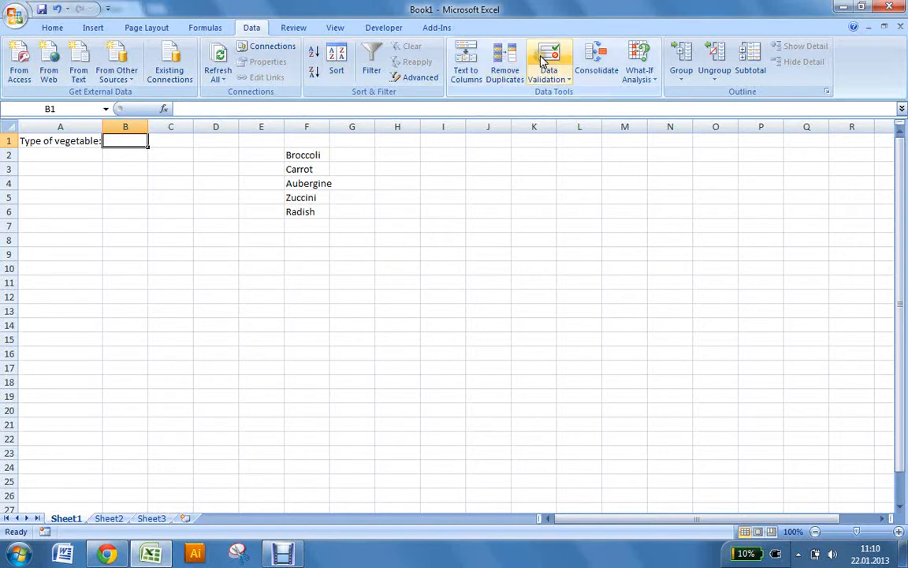
{"action": "left_click", "coordinate": [549, 55]}
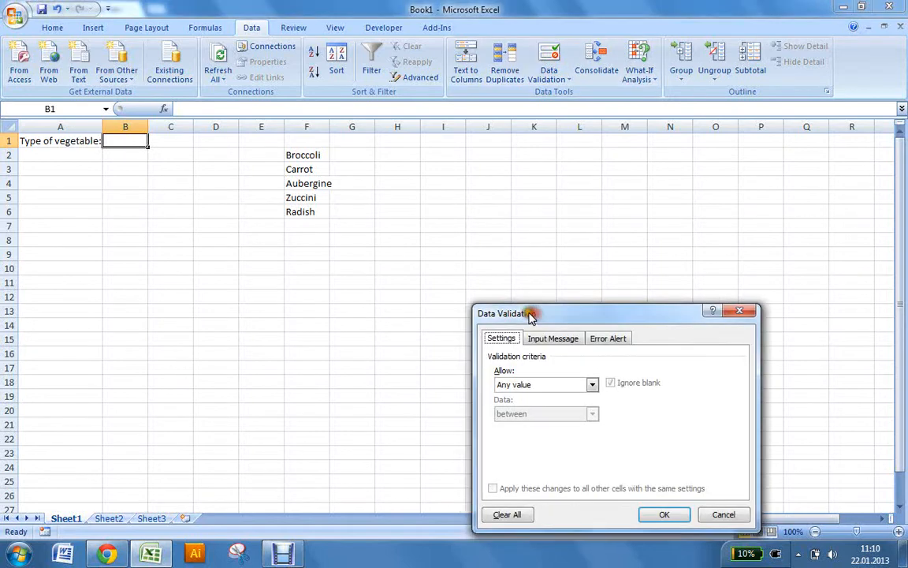
{"action": "left_click_drag", "start_coordinate": [528, 314], "coordinate": [325, 204]}
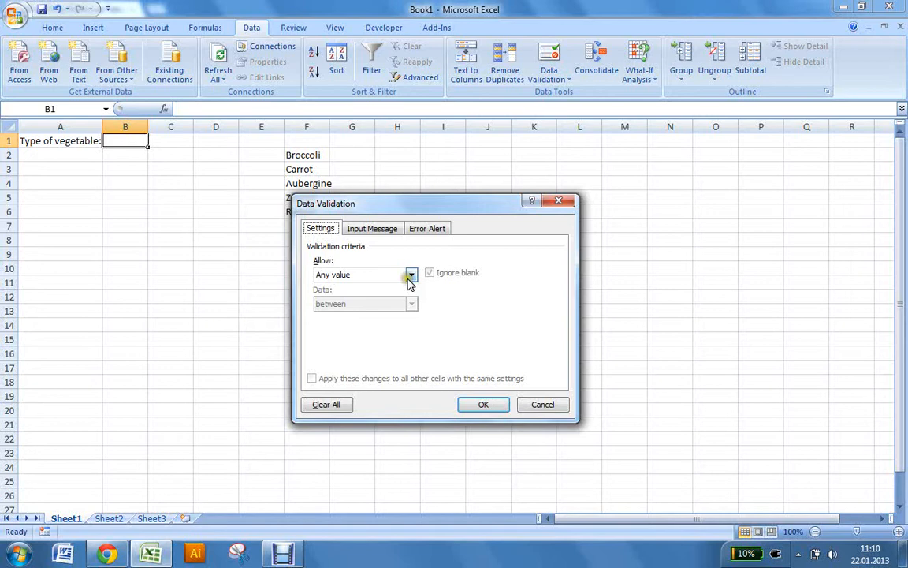
{"action": "left_click", "coordinate": [361, 274]}
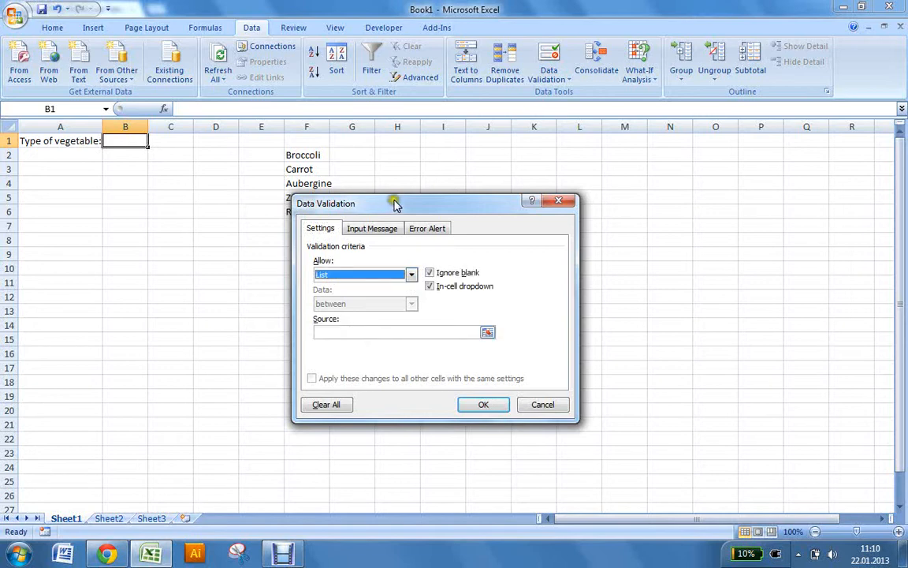
{"action": "left_click_drag", "start_coordinate": [394, 203], "coordinate": [476, 189]}
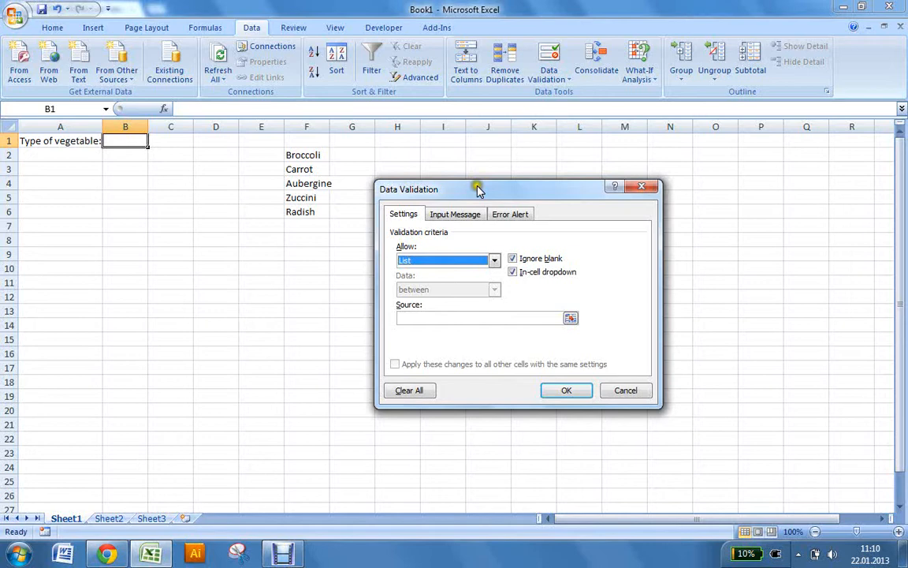
{"action": "left_click", "coordinate": [571, 319]}
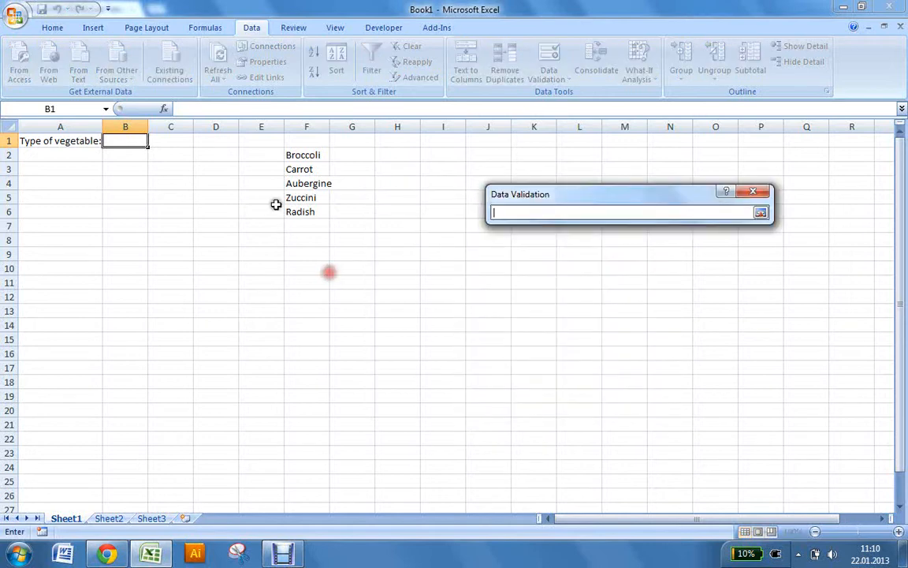
- Use the vegetable names in column F as the list source and confirm the validation
{"action": "left_click_drag", "start_coordinate": [305, 155], "coordinate": [306, 211]}
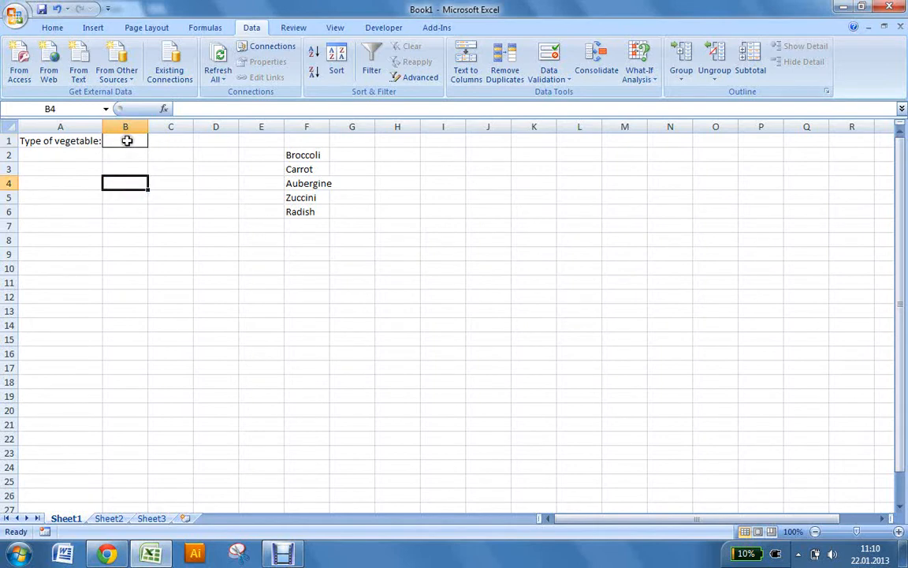
- Try B1's new drop-down, choosing Aubergine and then Broccoli
{"action": "left_click", "coordinate": [154, 140]}
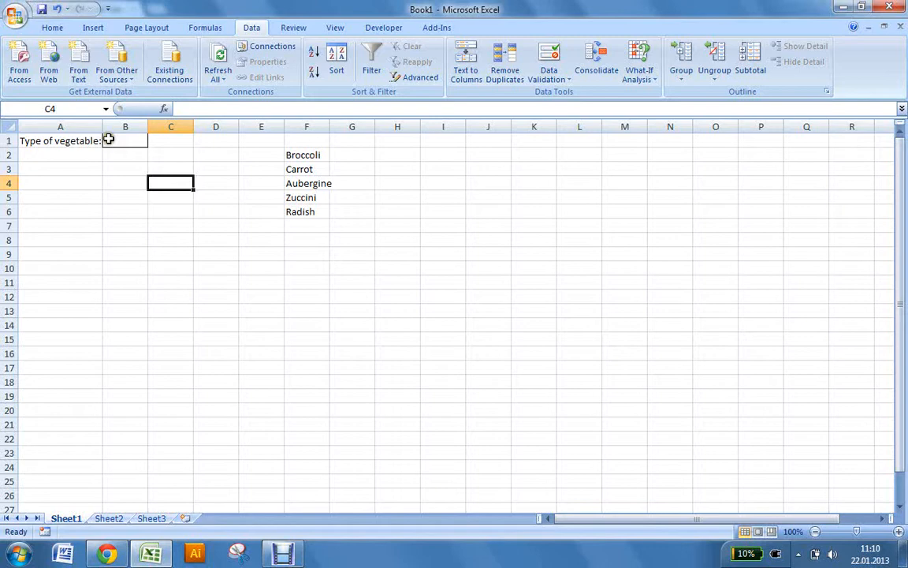
{"action": "left_click", "coordinate": [126, 140]}
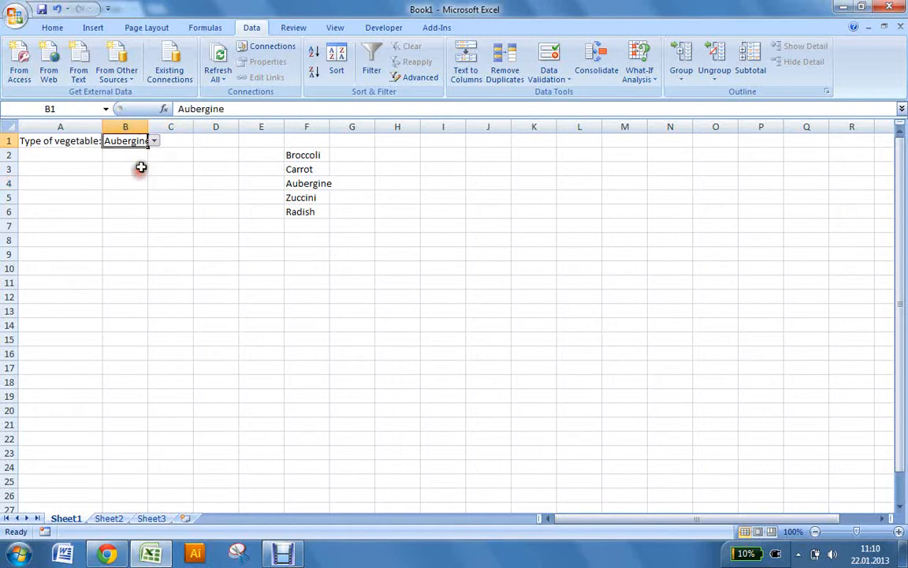
{"action": "left_click", "coordinate": [303, 155]}
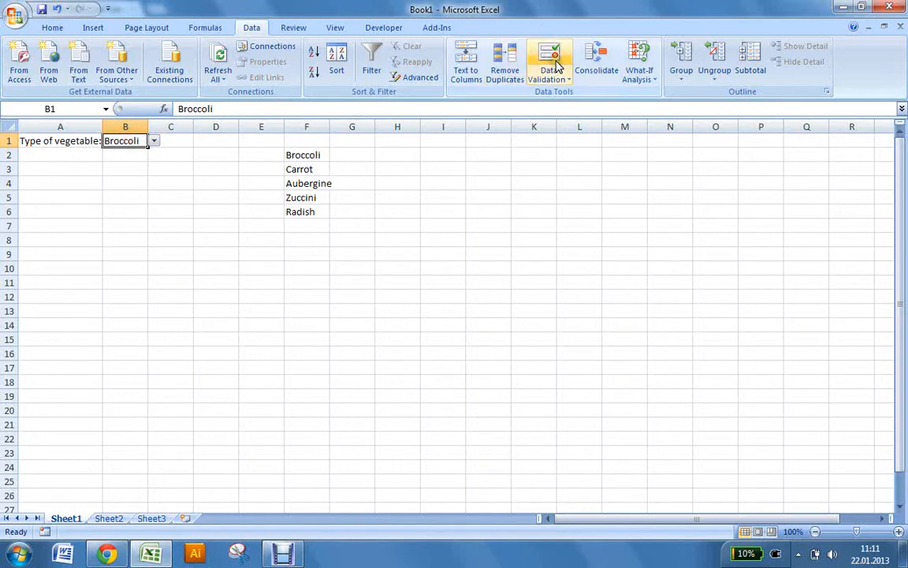
- Choose the blank entry in B1's drop-down so the cell is empty again
{"action": "left_click", "coordinate": [548, 60]}
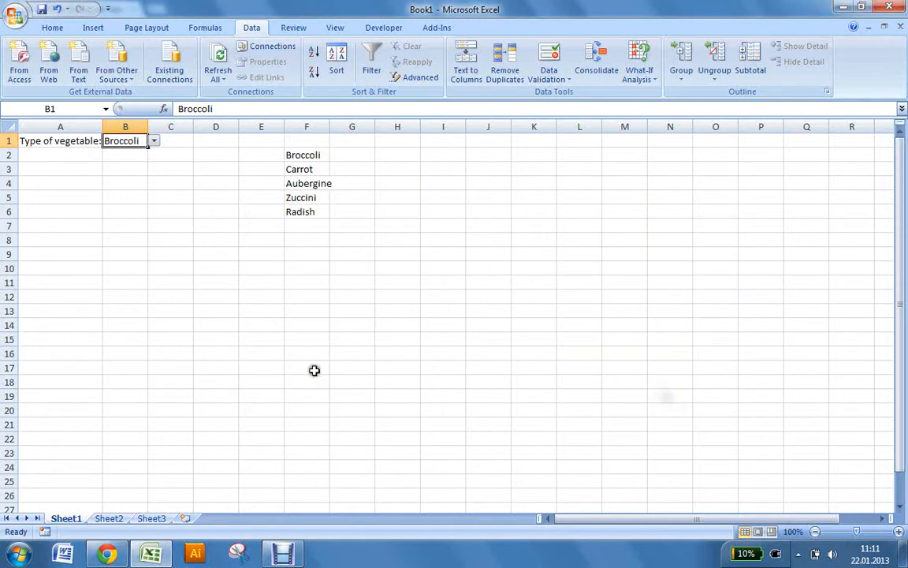
{"action": "left_click", "coordinate": [170, 197]}
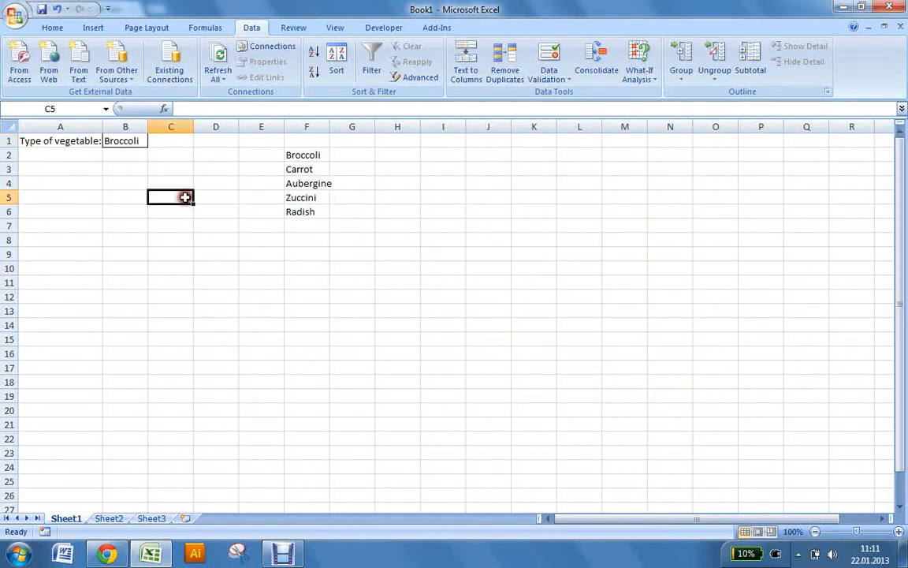
{"action": "mouse_move", "coordinate": [106, 182]}
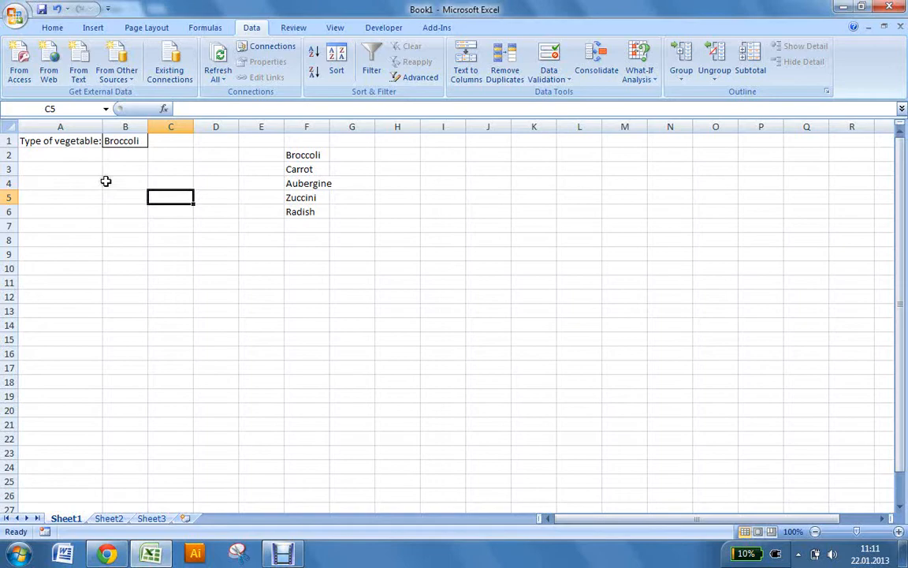
{"action": "left_click", "coordinate": [125, 140]}
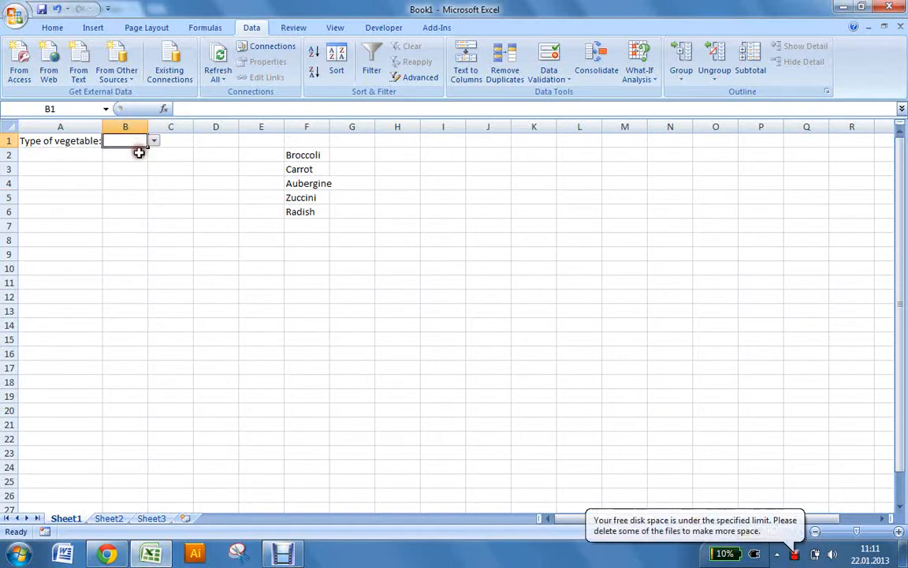